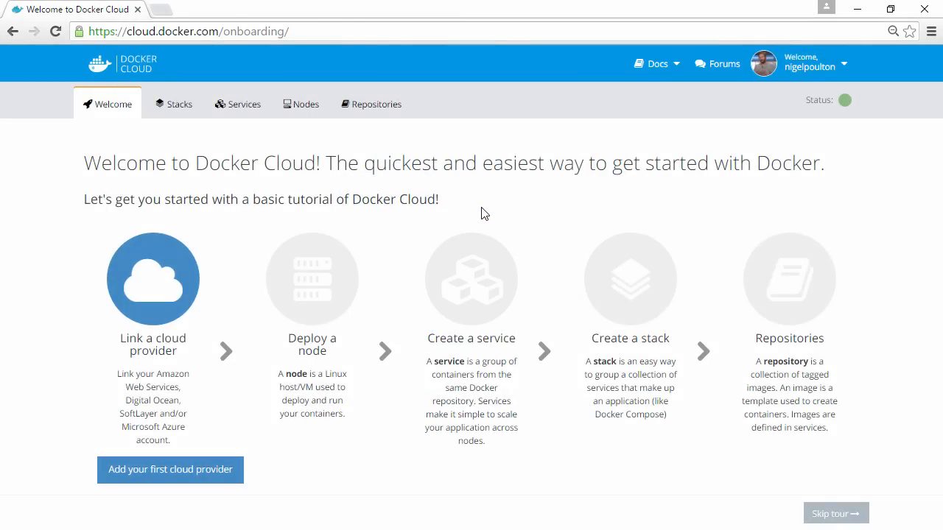
{"action": "mouse_move", "coordinate": [341, 265]}
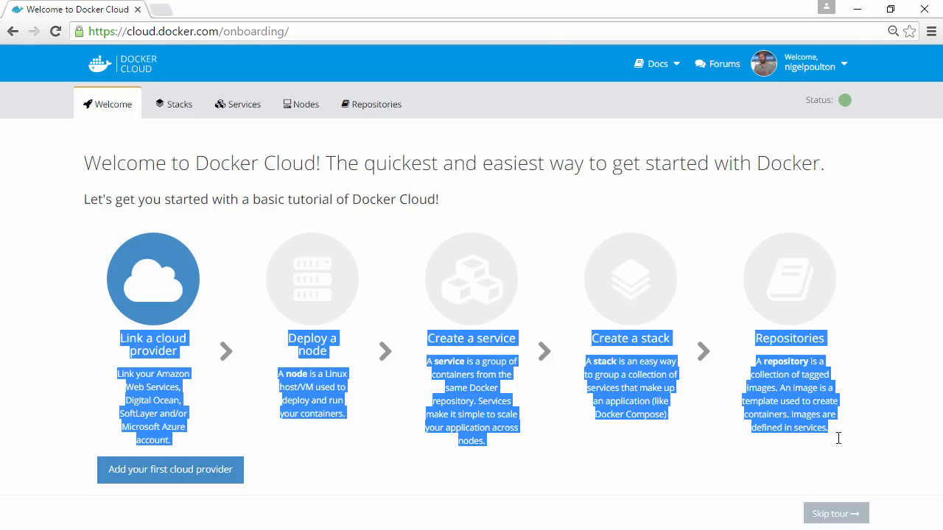
- Leave the Docker Cloud tour and start adding a first cloud provider
{"action": "left_click", "coordinate": [804, 450]}
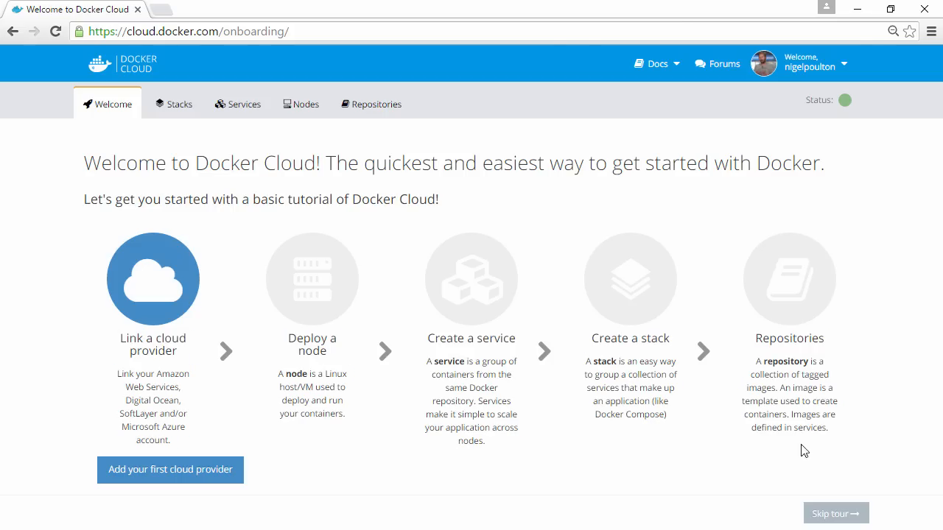
{"action": "double_click", "coordinate": [153, 345]}
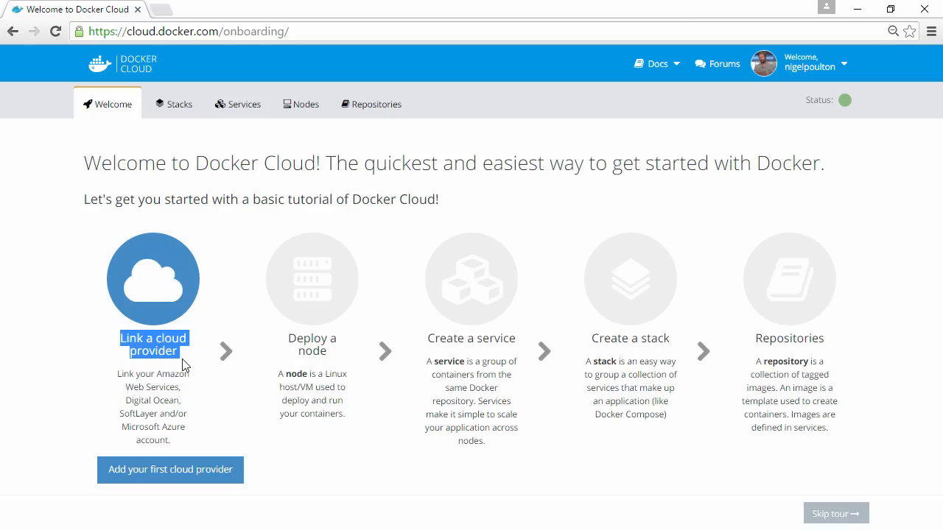
{"action": "left_click", "coordinate": [170, 470]}
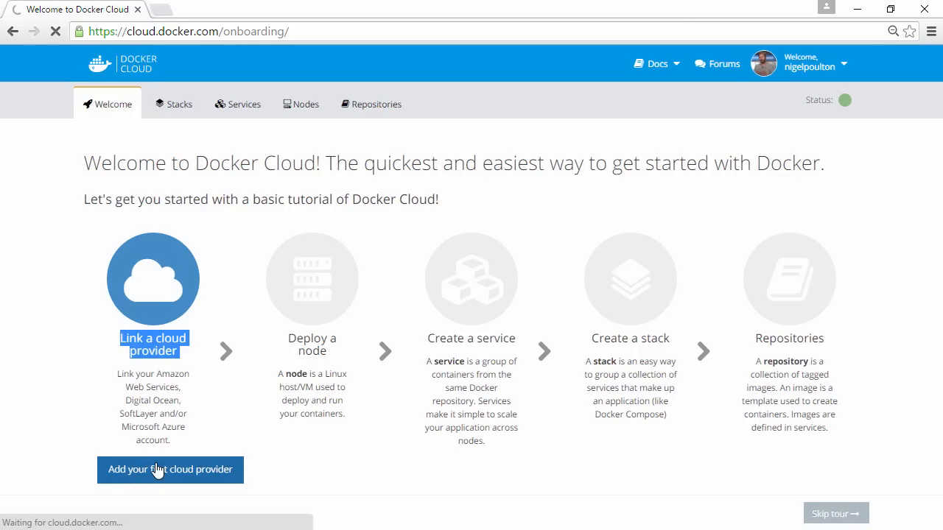
{"action": "left_click", "coordinate": [170, 470]}
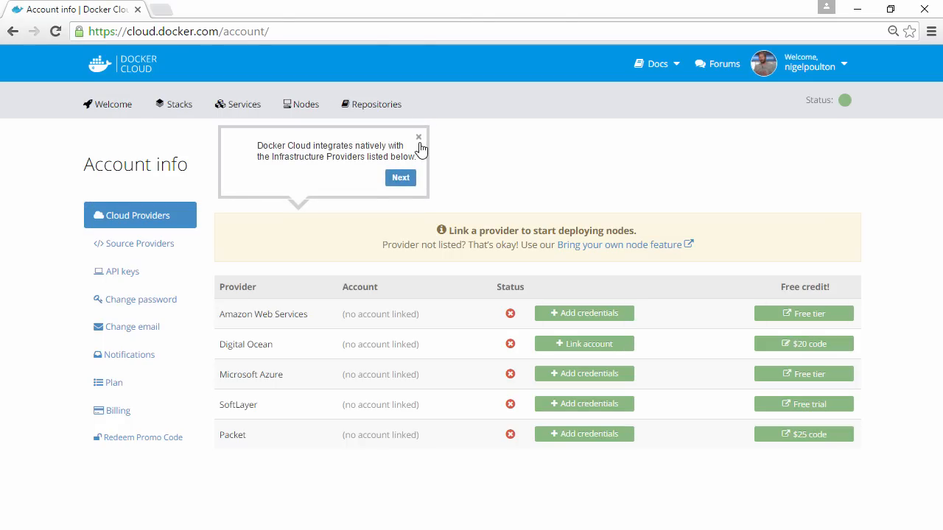
- Dismiss the provider tip, add Microsoft Azure credentials and download the management certificate
{"action": "left_click", "coordinate": [419, 137]}
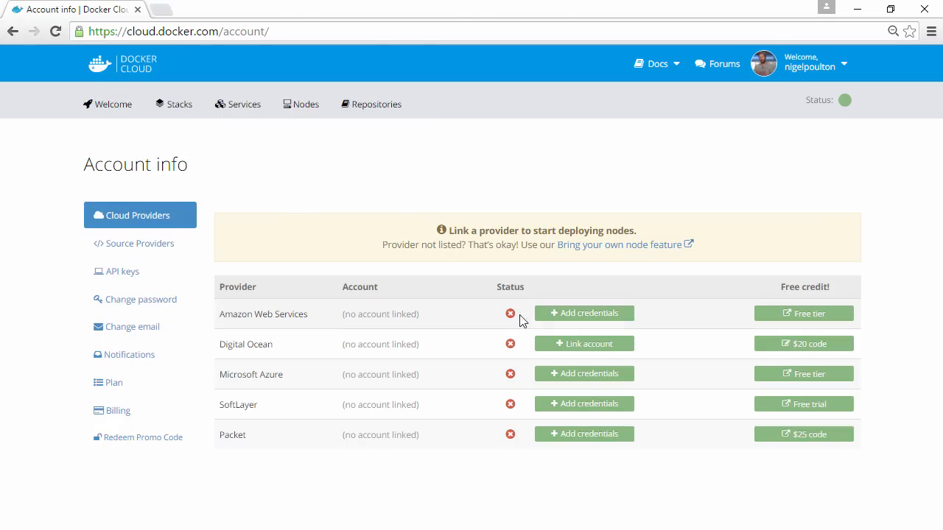
{"action": "left_click", "coordinate": [584, 374]}
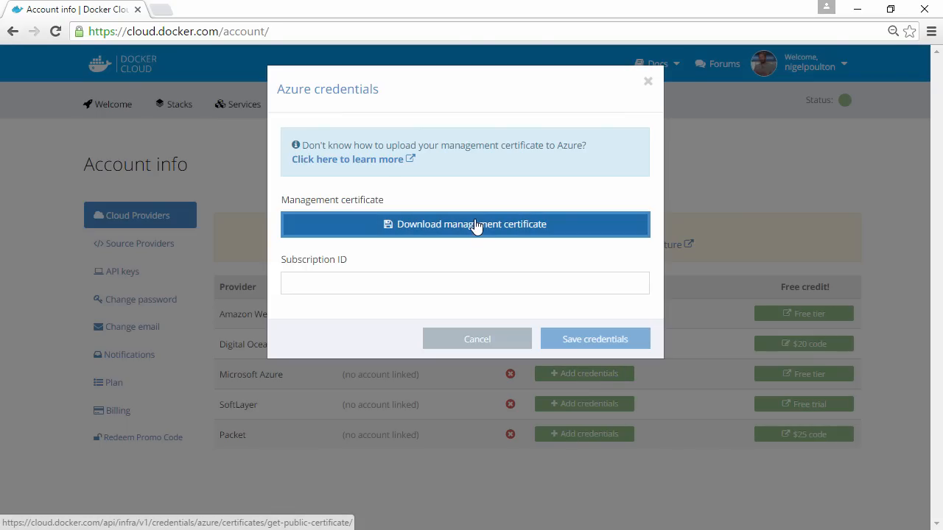
{"action": "left_click", "coordinate": [465, 224]}
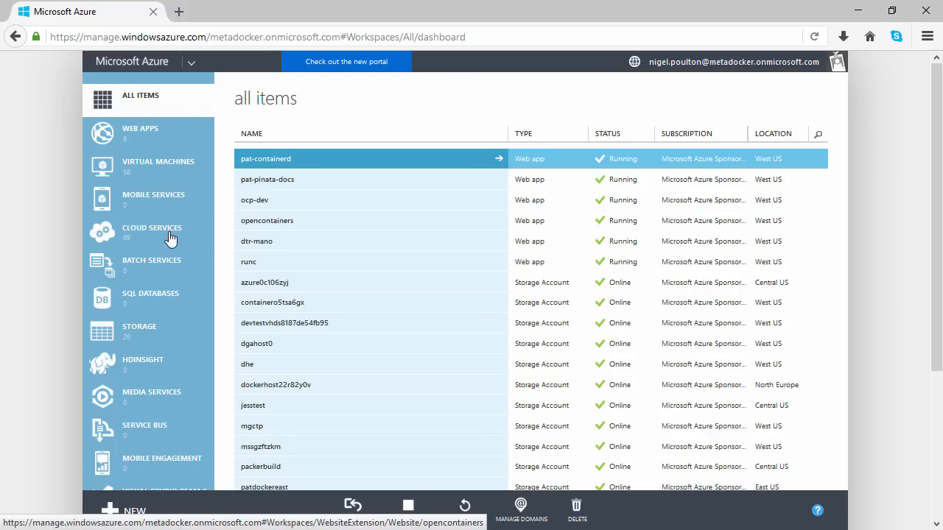
- View the Management Certificates tab in Azure subscription Settings, then return to Docker Cloud
{"action": "scroll", "scroll_direction": "down", "scroll_amount": 3}
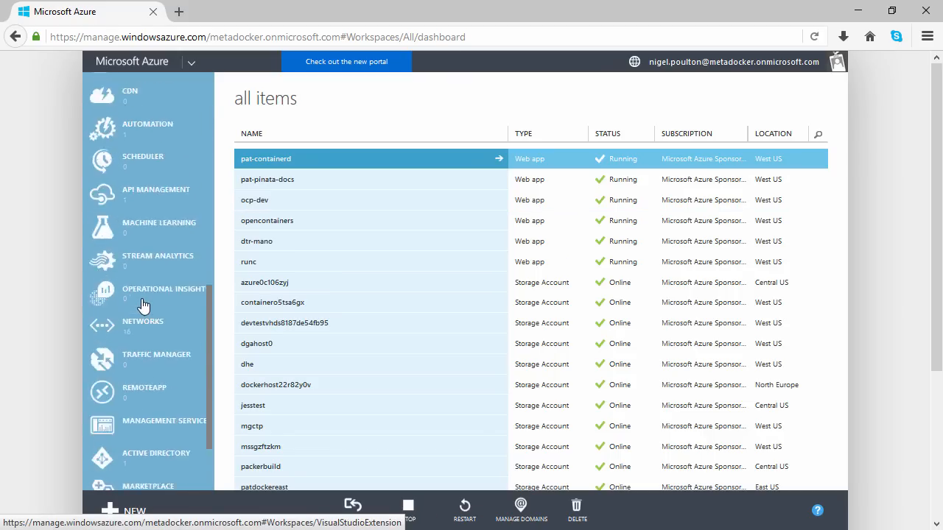
{"action": "scroll", "scroll_direction": "down", "scroll_amount": 3}
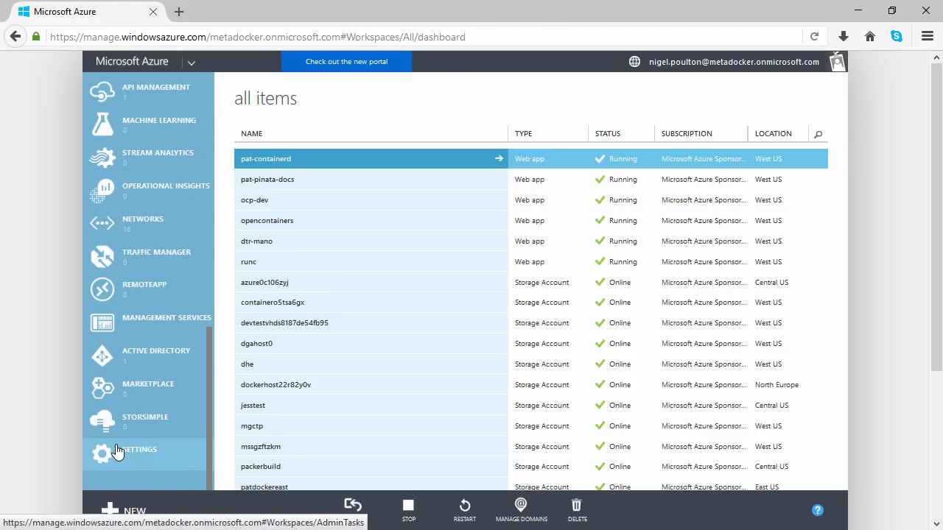
{"action": "left_click", "coordinate": [139, 450]}
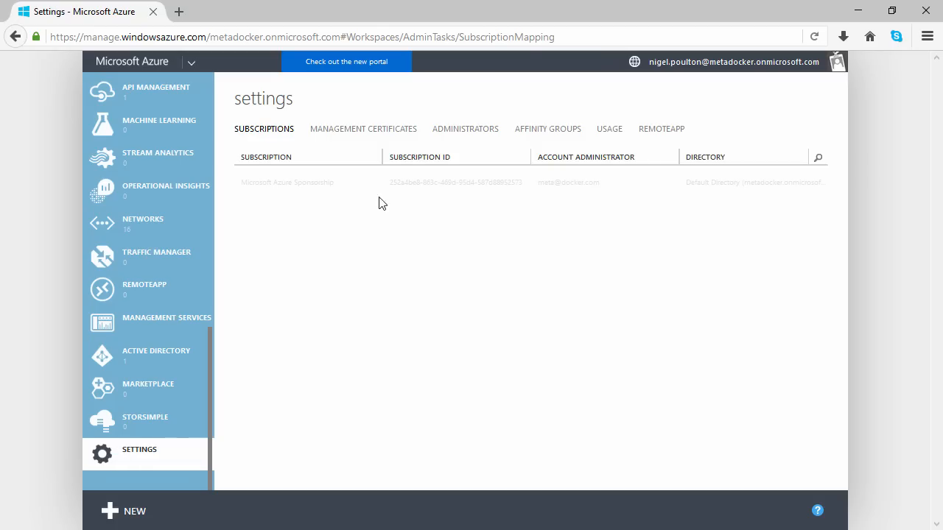
{"action": "left_click", "coordinate": [363, 128]}
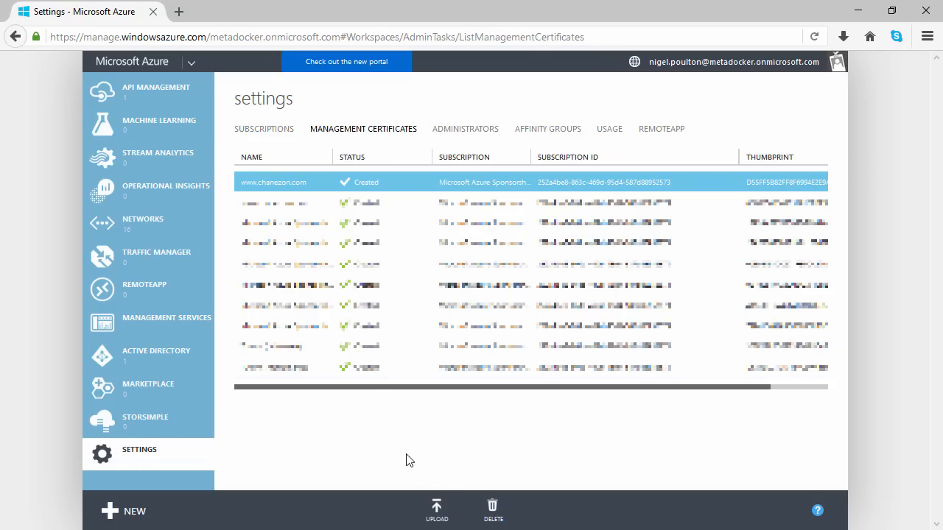
{"action": "left_click", "coordinate": [436, 510]}
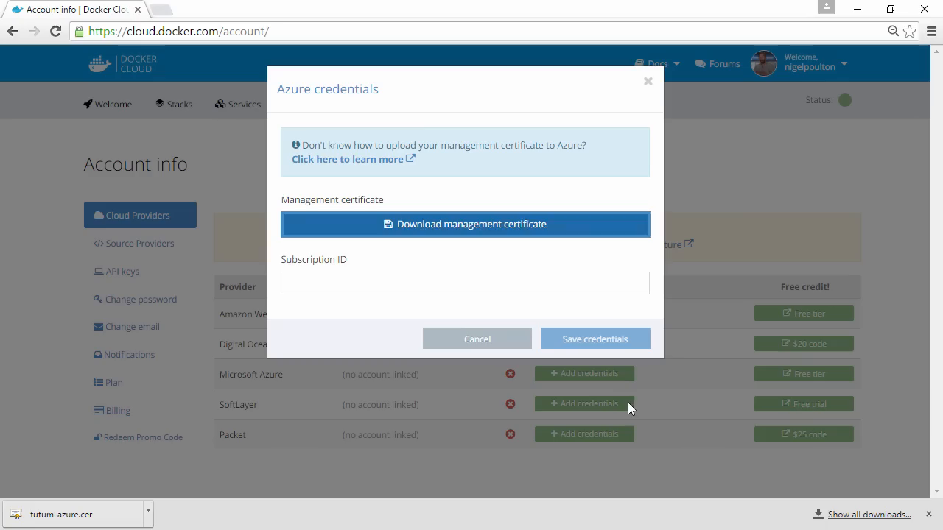
- Paste the Azure subscription ID into the credentials form and save it
{"action": "right_click", "coordinate": [465, 283]}
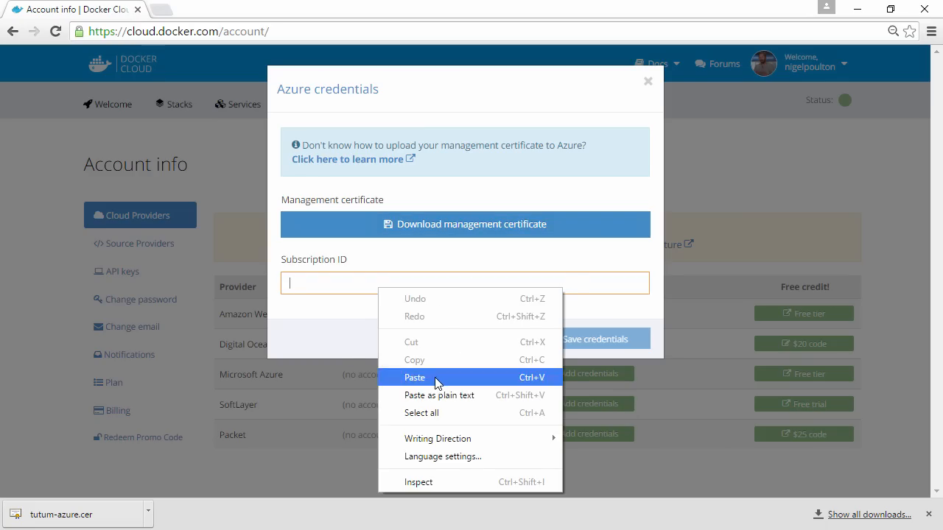
{"action": "left_click", "coordinate": [415, 377]}
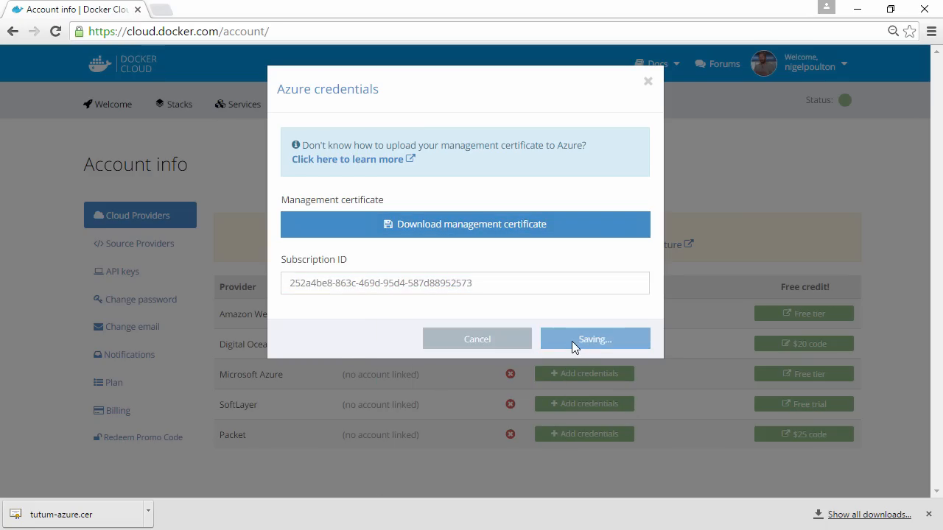
{"action": "left_click", "coordinate": [595, 339]}
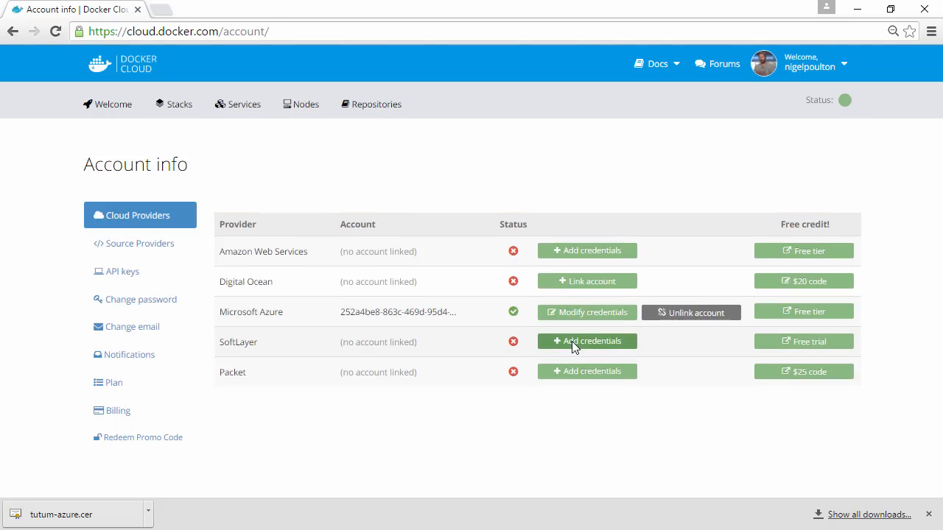
{"action": "mouse_move", "coordinate": [578, 347]}
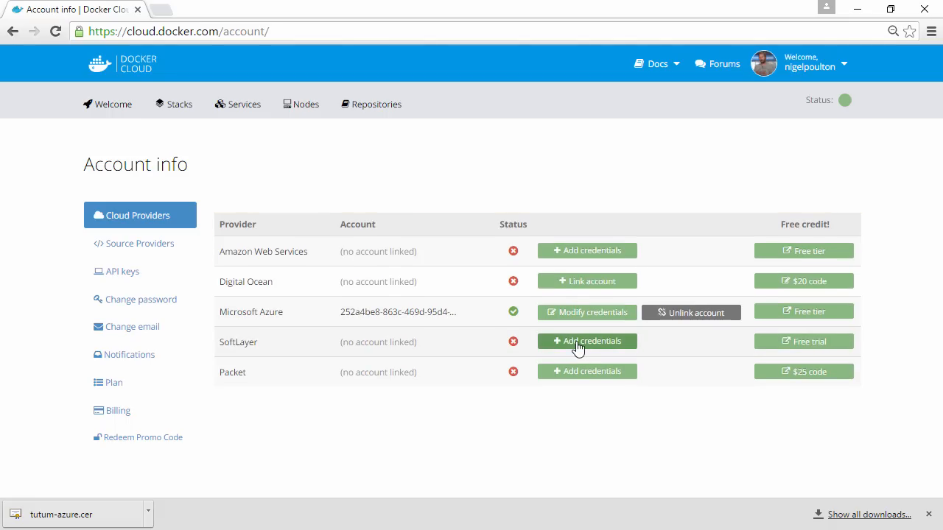
{"action": "mouse_move", "coordinate": [370, 104]}
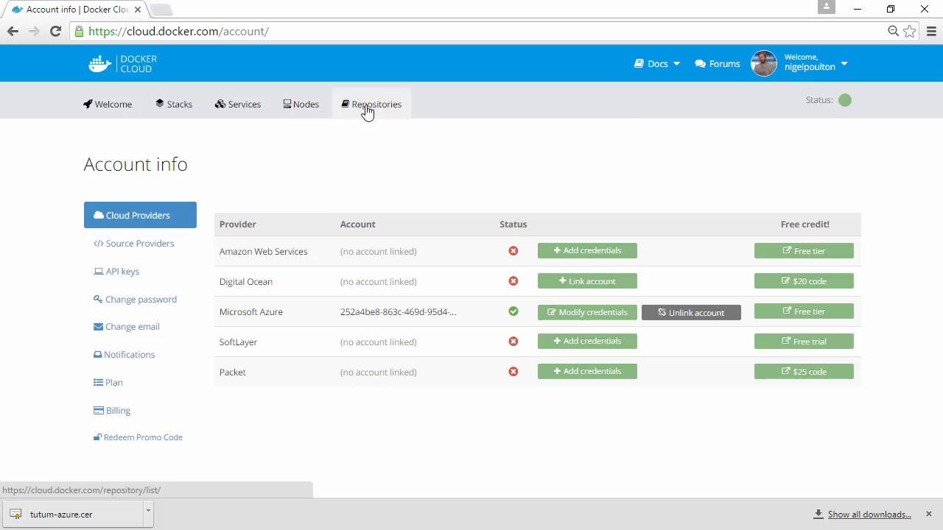
{"action": "mouse_move", "coordinate": [174, 104]}
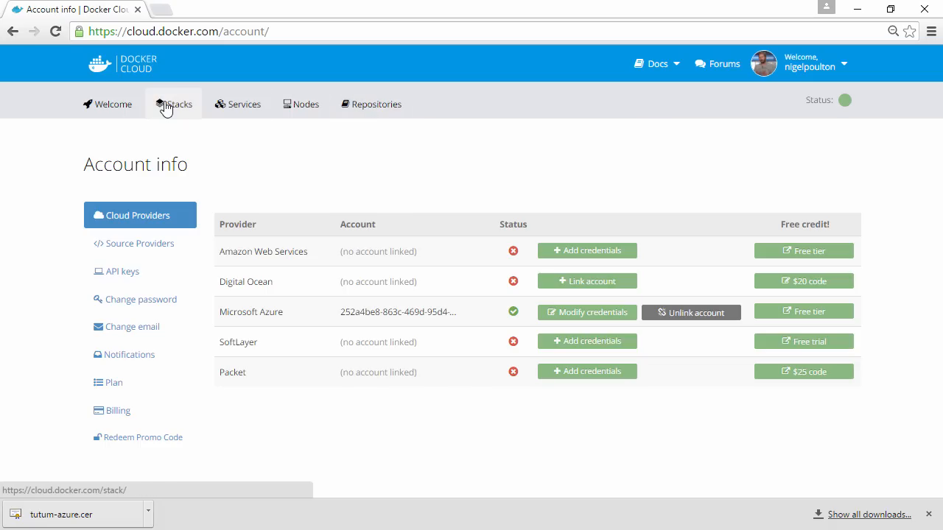
- Switch between the Stacks, Nodes and Services tabs to reach the empty Service dashboard
{"action": "left_click", "coordinate": [302, 104]}
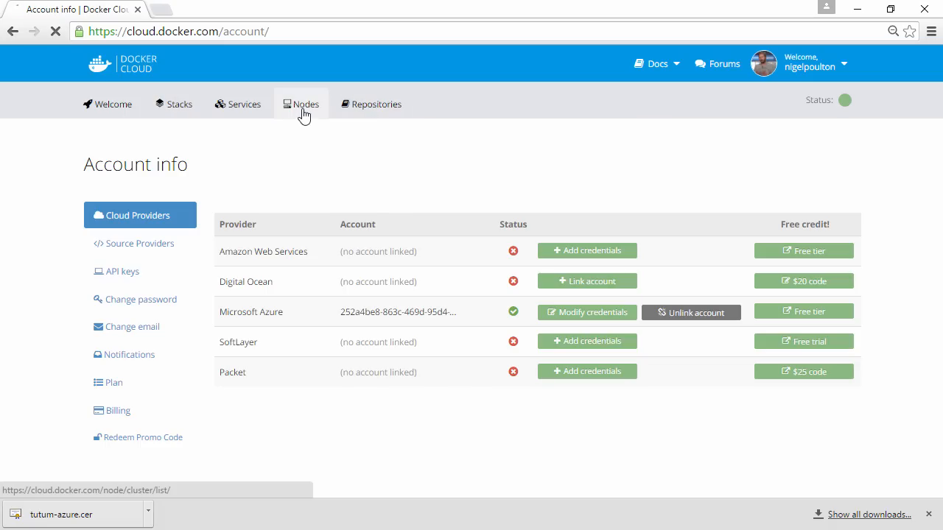
{"action": "left_click", "coordinate": [301, 104]}
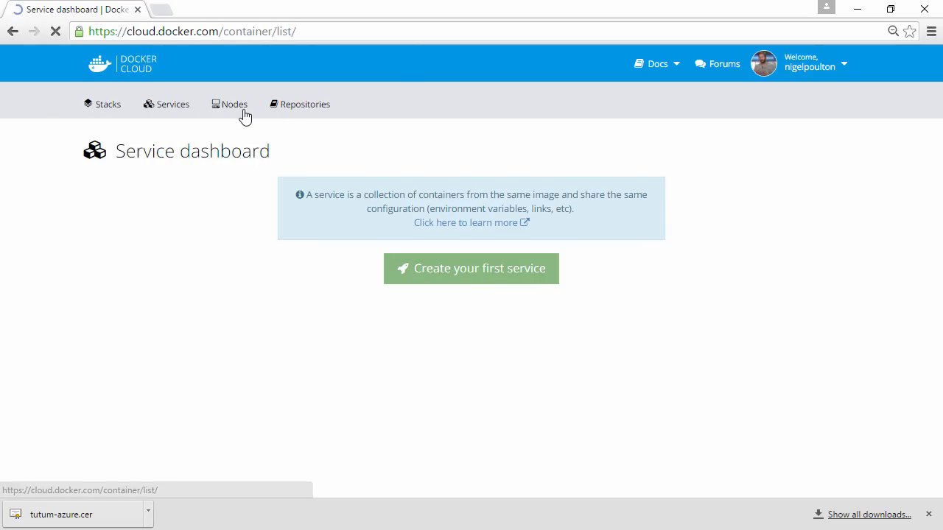
- Move through the top navigation tabs to the empty Stack dashboard
{"action": "left_click", "coordinate": [238, 103]}
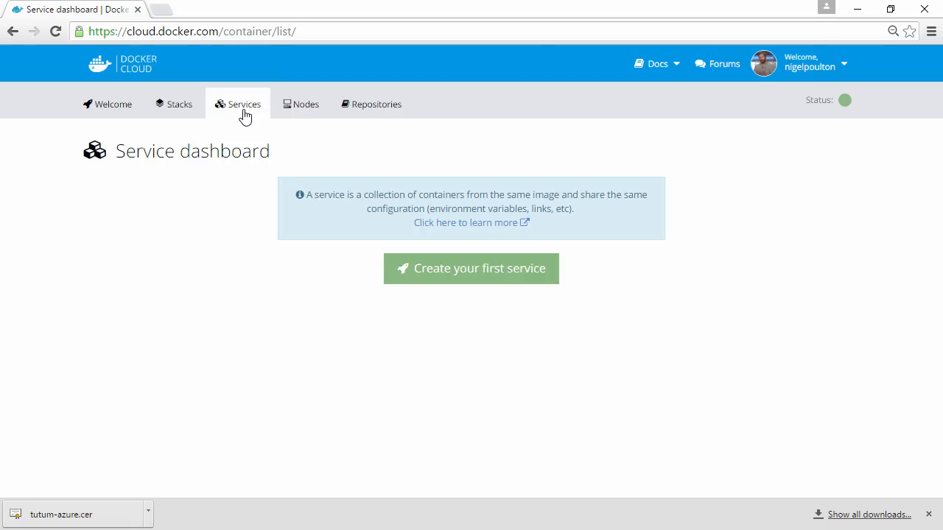
{"action": "mouse_move", "coordinate": [178, 104]}
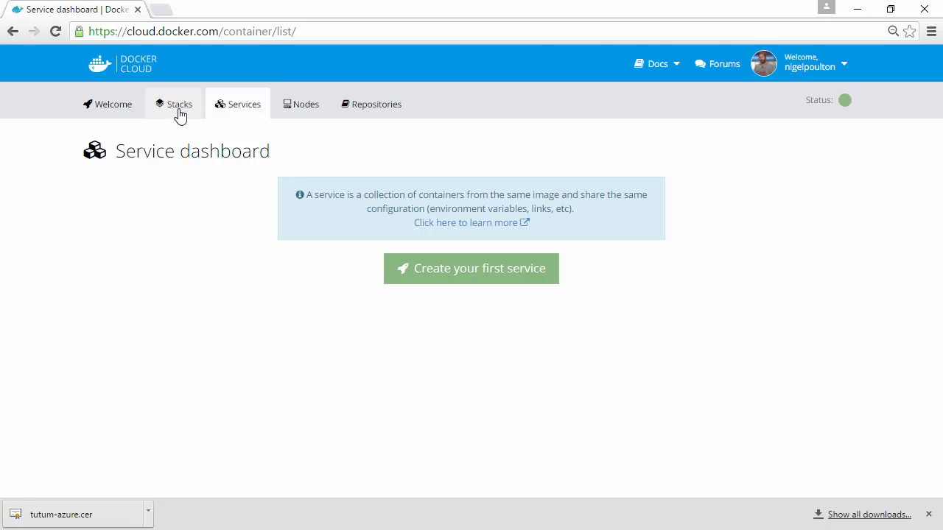
{"action": "left_click", "coordinate": [178, 104]}
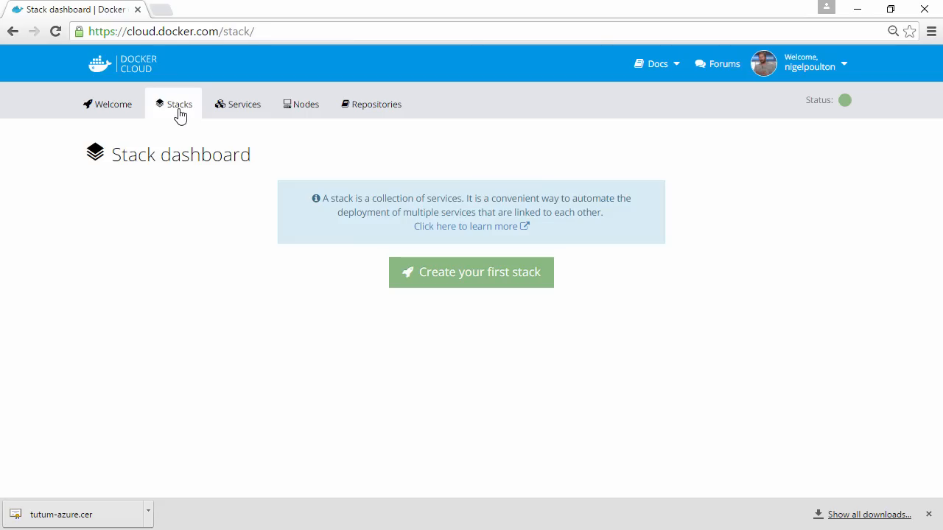
{"action": "left_click", "coordinate": [371, 103]}
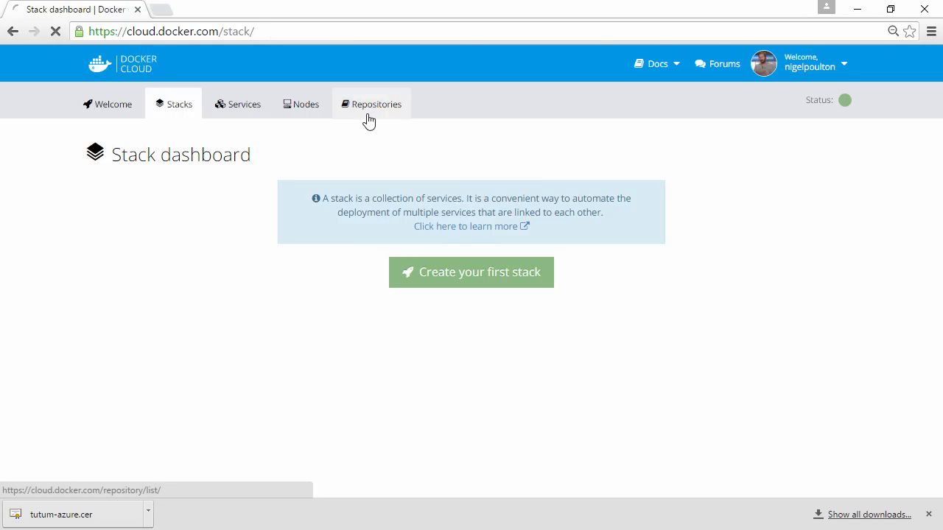
- Open Repositories to list pluralsight-docker-ci, nodeapp and dockchat
{"action": "left_click", "coordinate": [371, 104]}
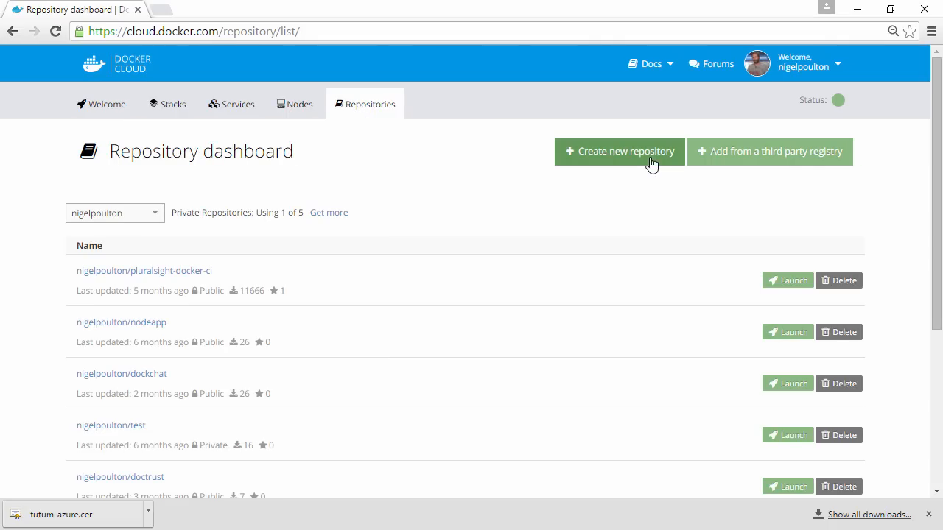
{"action": "mouse_move", "coordinate": [808, 165]}
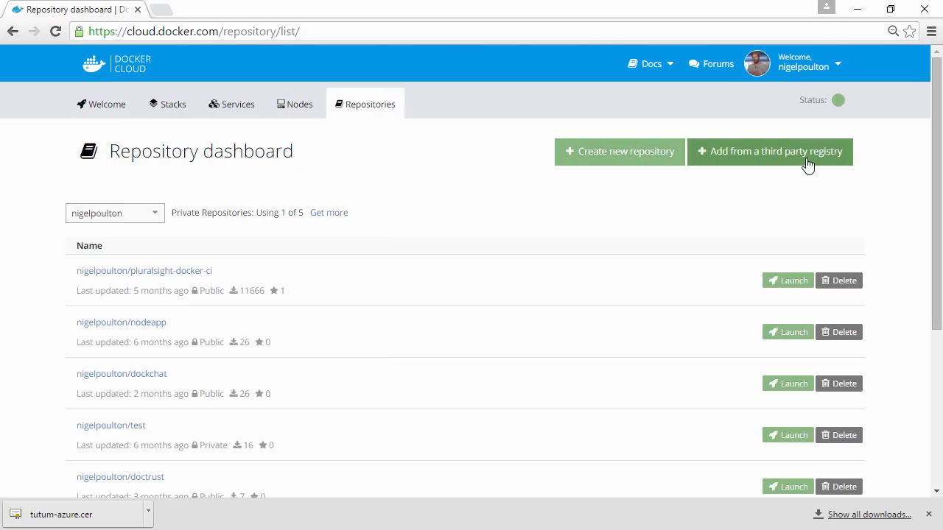
{"action": "mouse_move", "coordinate": [795, 187]}
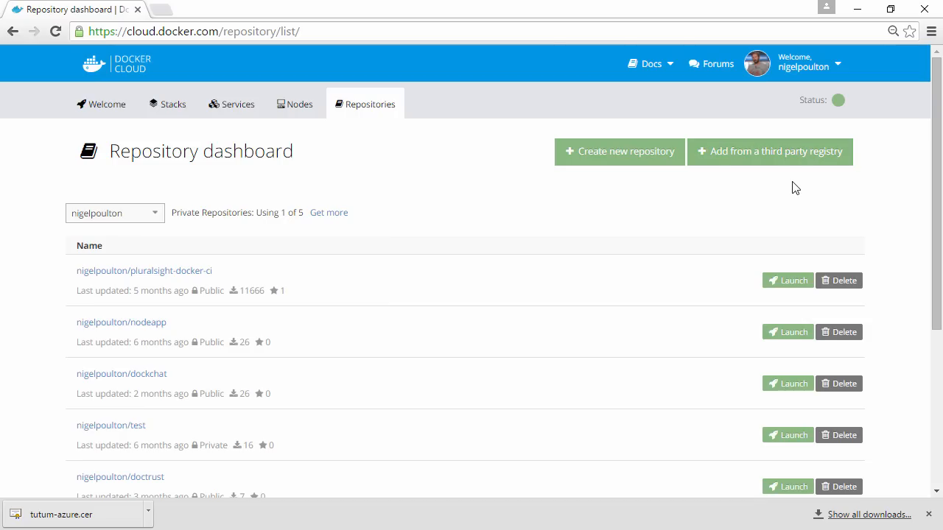
{"action": "mouse_move", "coordinate": [181, 112]}
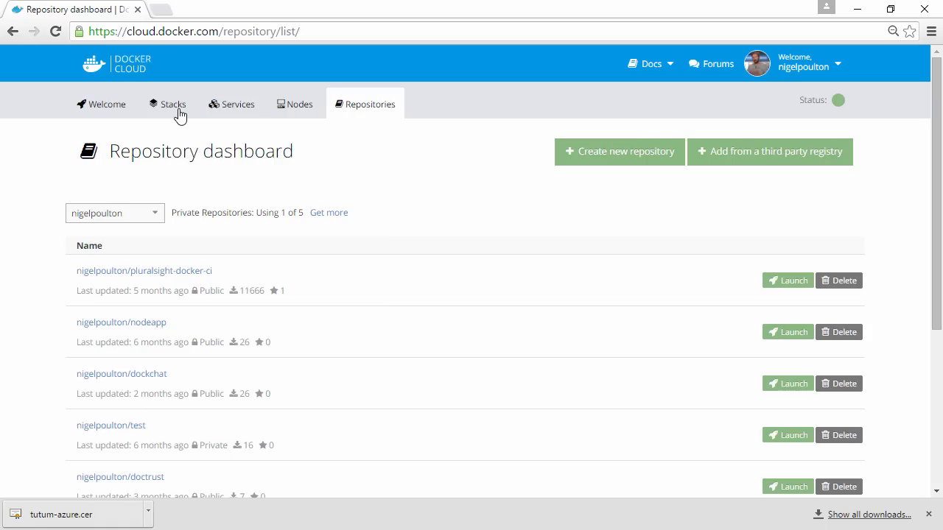